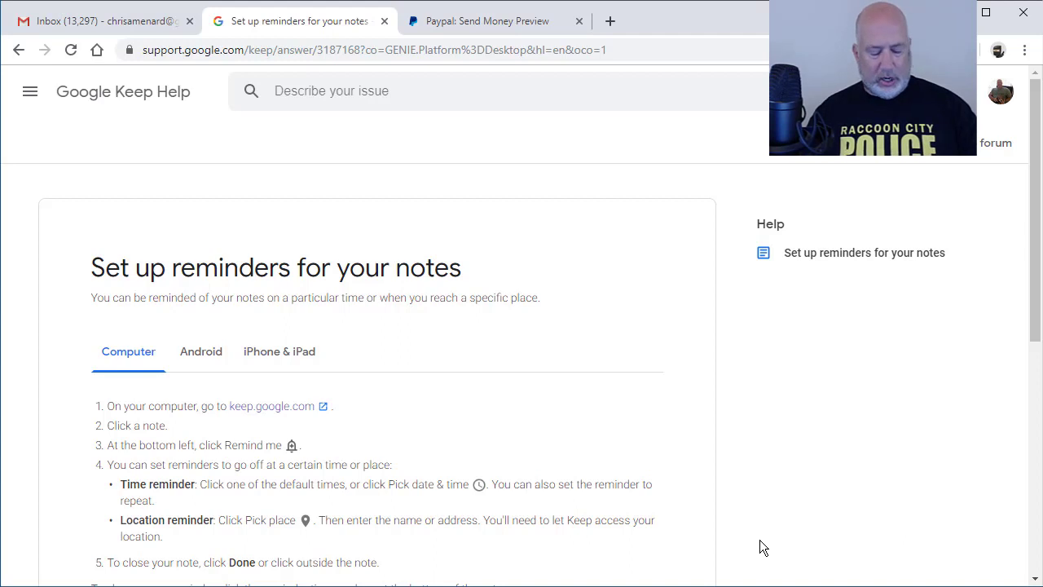
Open Google Keep from the keep.google.com link in the reminders help article.
click(271, 405)
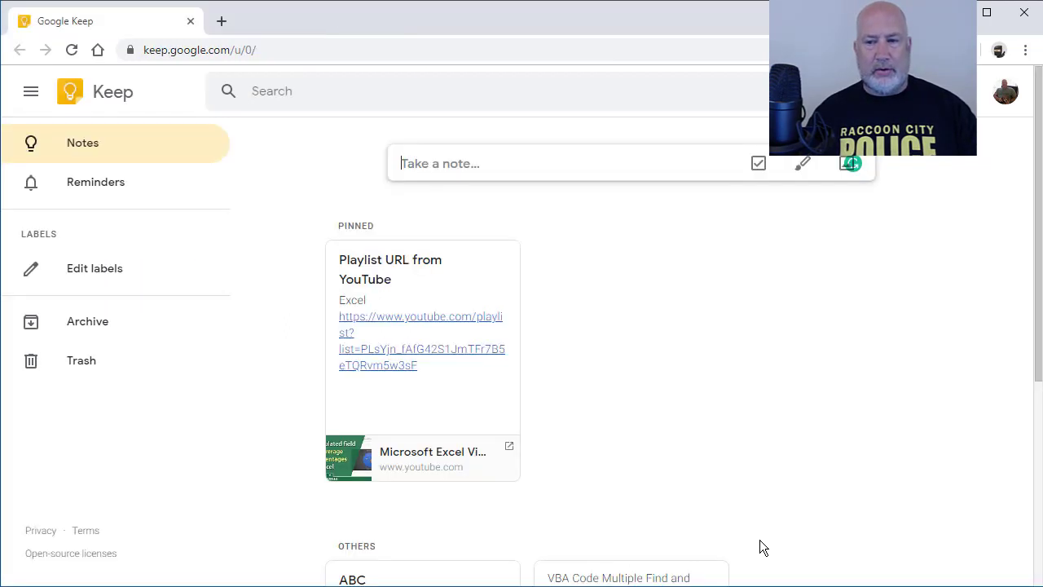
mouse_move(387, 134)
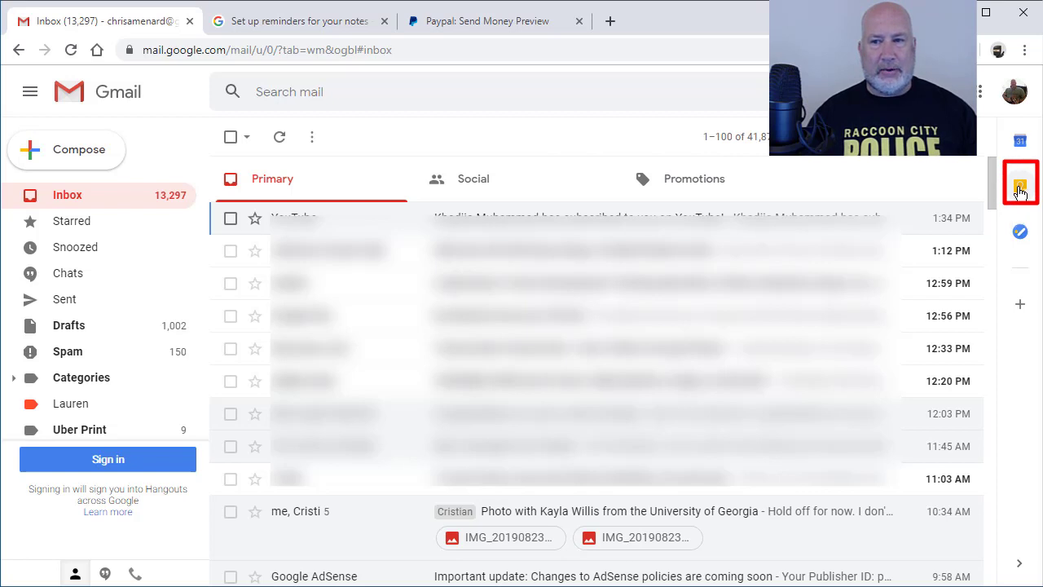
click(1021, 182)
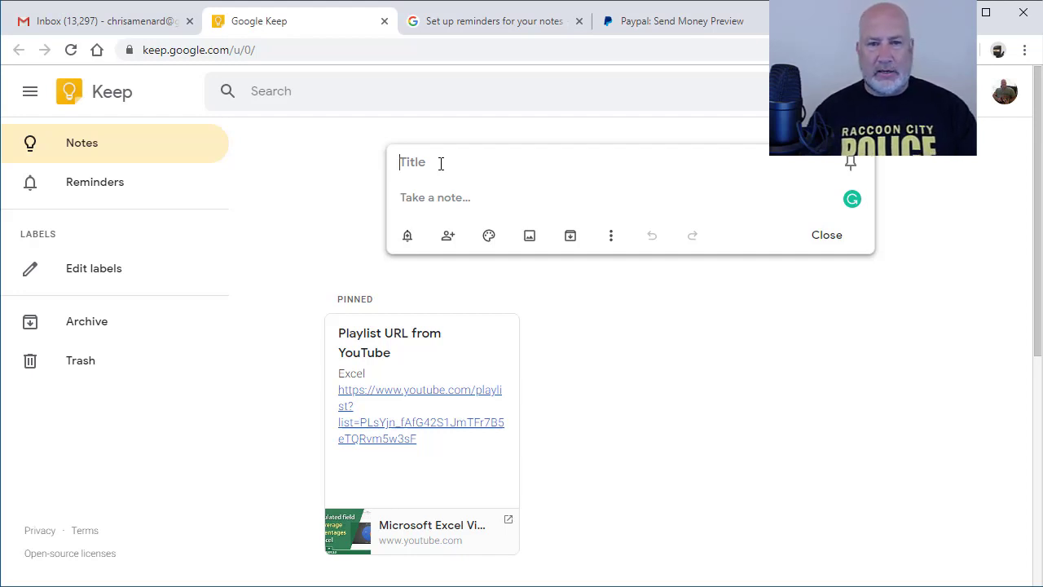
Title the new note 'ABC Client' and add placeholder body text.
text(ABC Client)
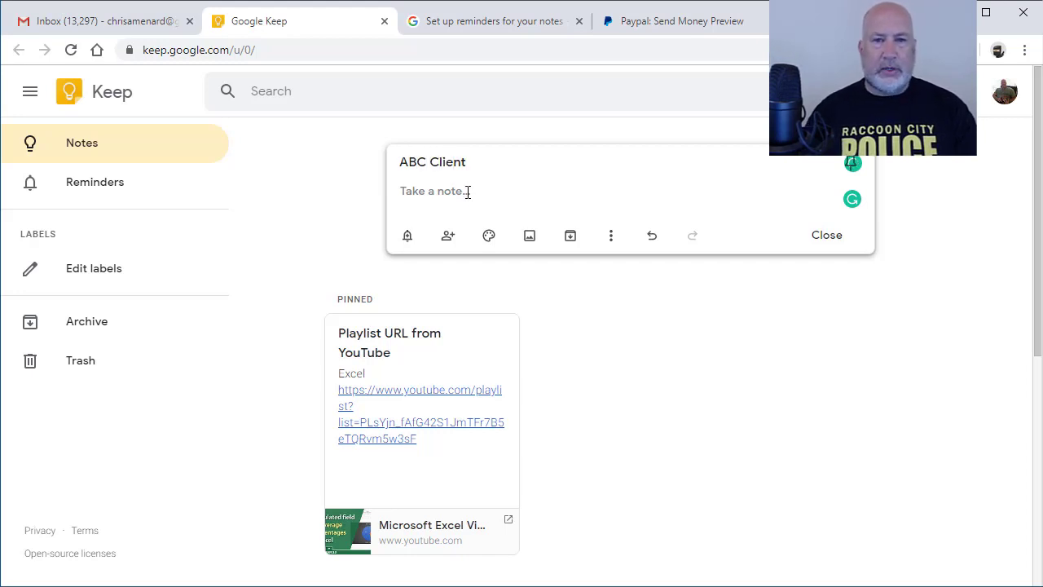
text(asdfdasadsfasdfasf)
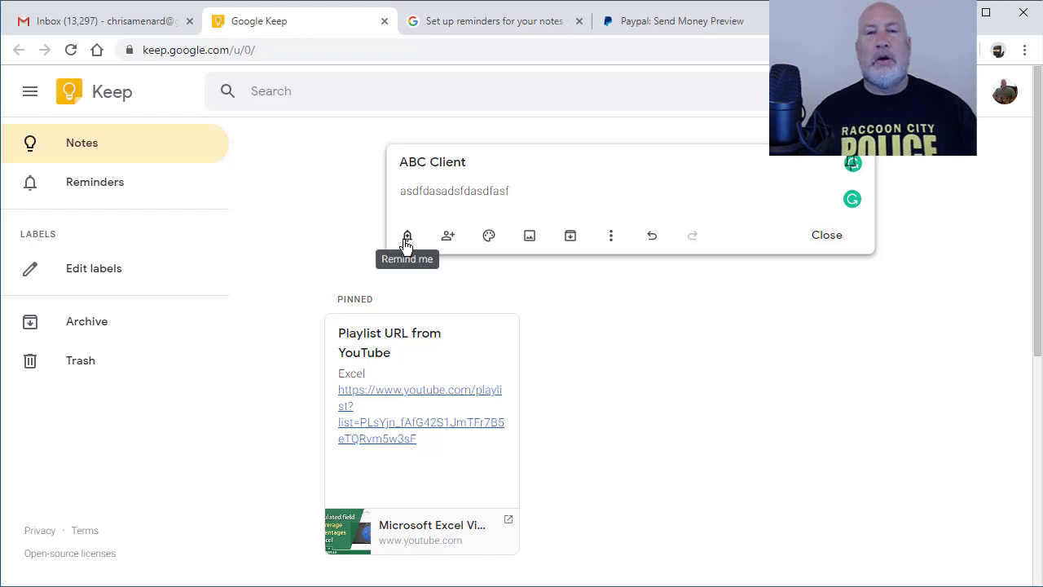
click(406, 235)
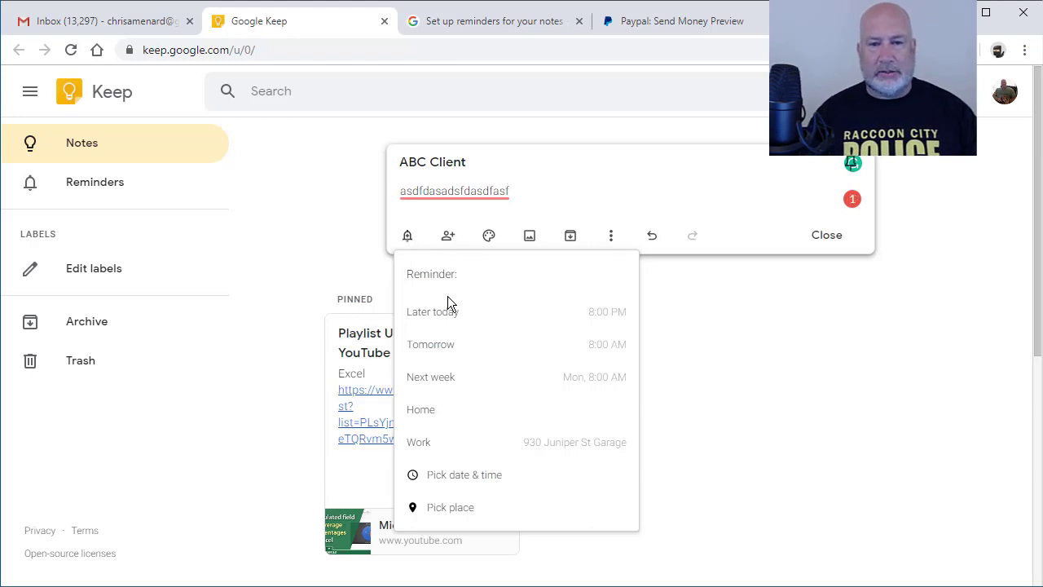
mouse_move(444, 442)
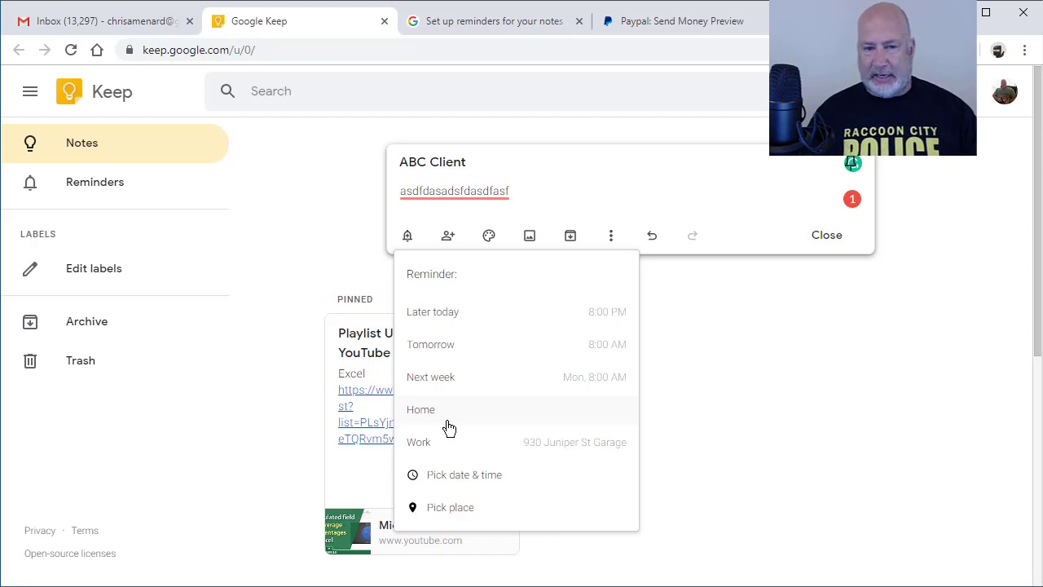
mouse_move(463, 512)
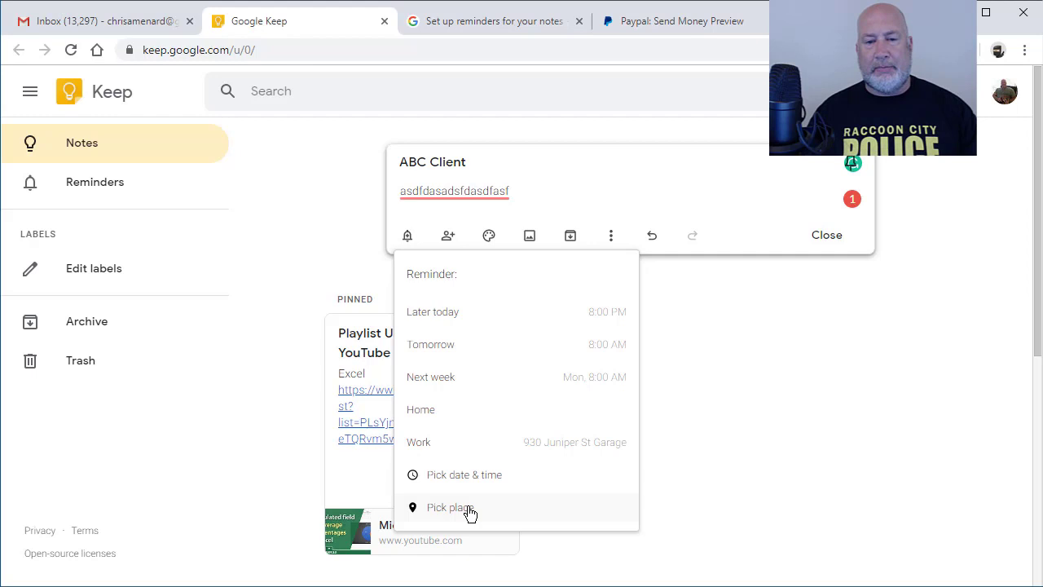
click(447, 507)
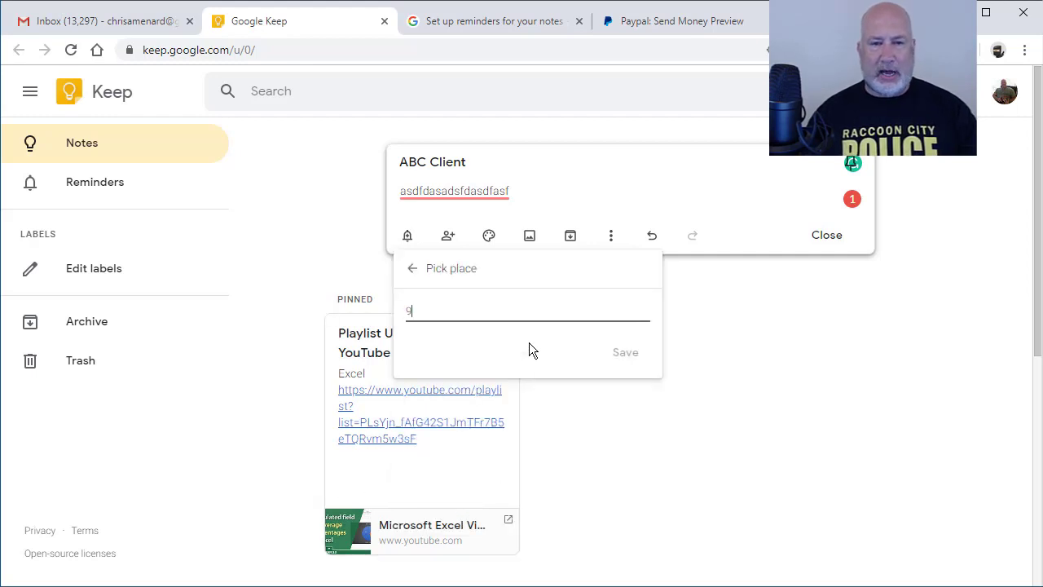
text(30)
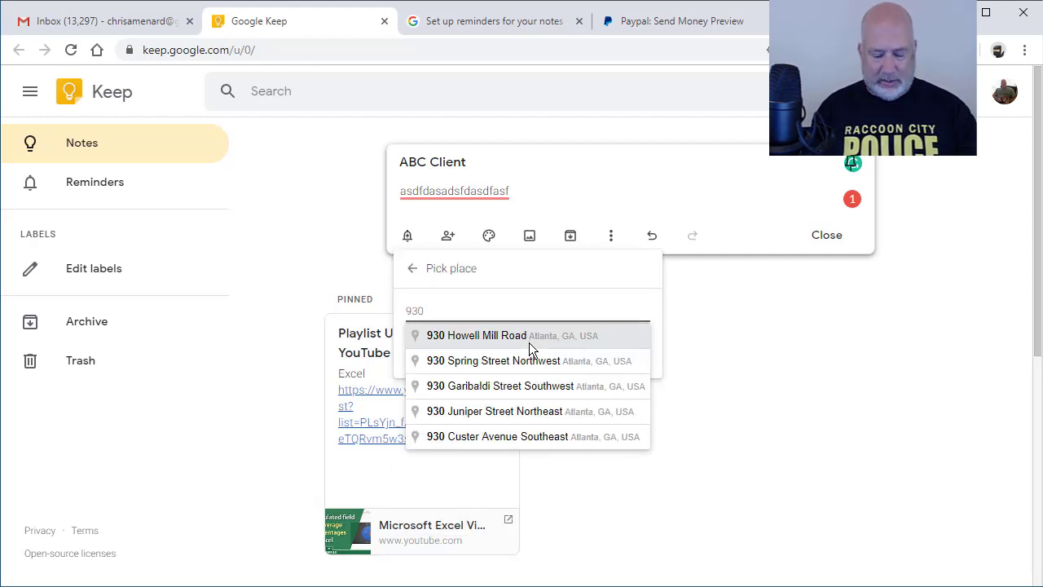
click(496, 411)
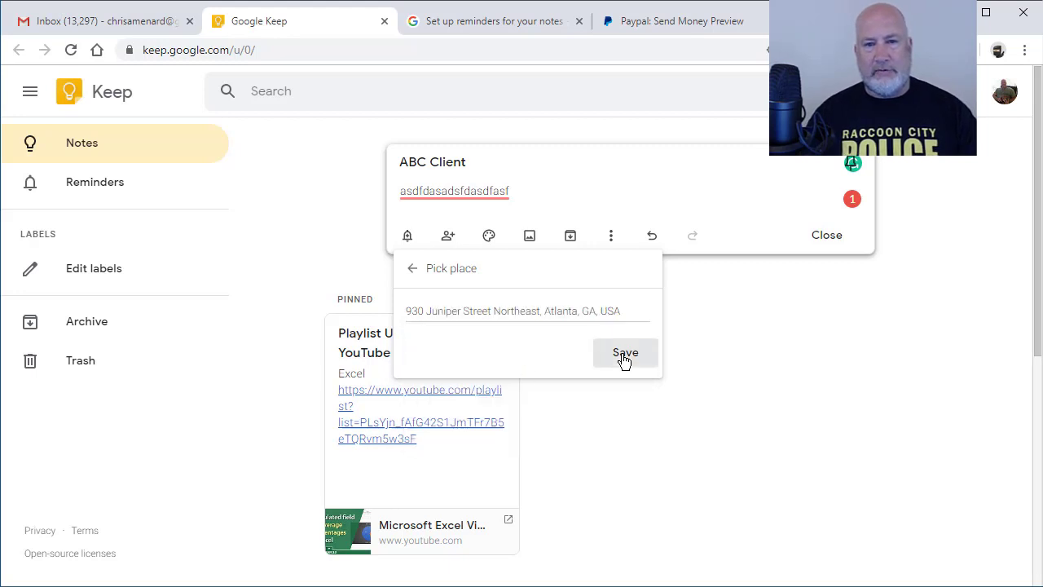
click(625, 352)
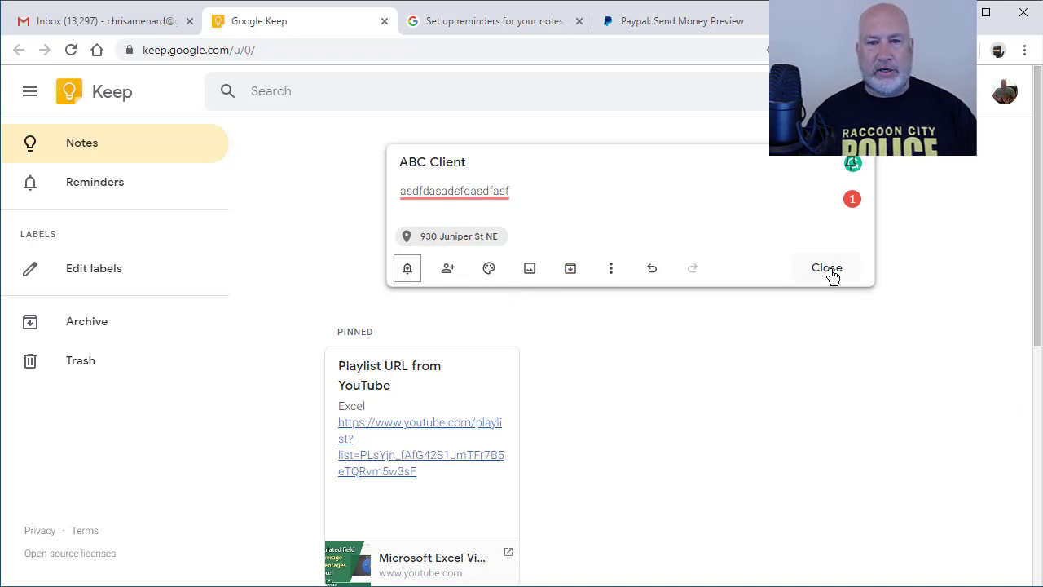
Close the ABC Client note so it appears under Others.
click(826, 268)
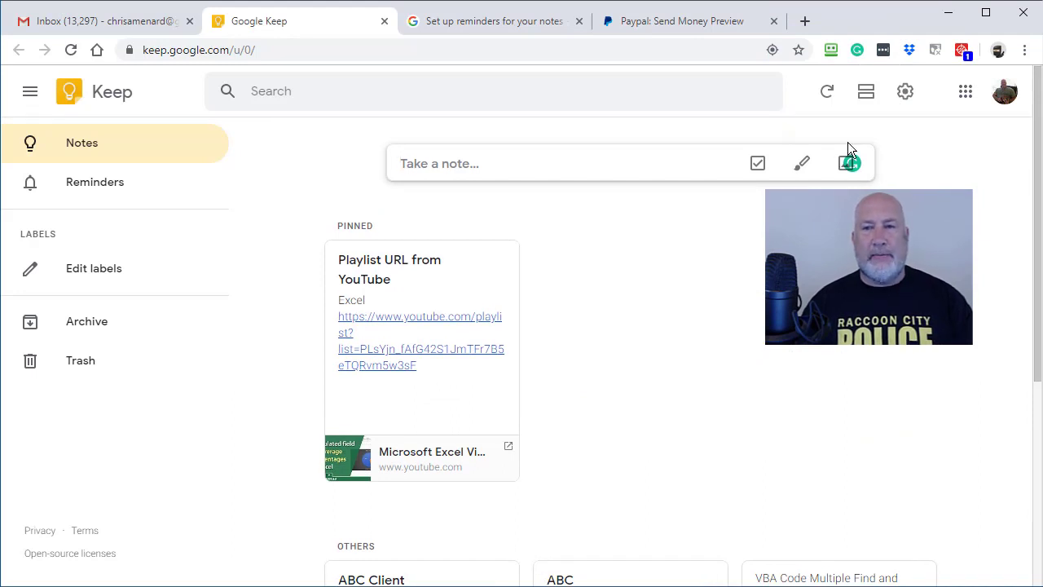
mouse_move(136, 82)
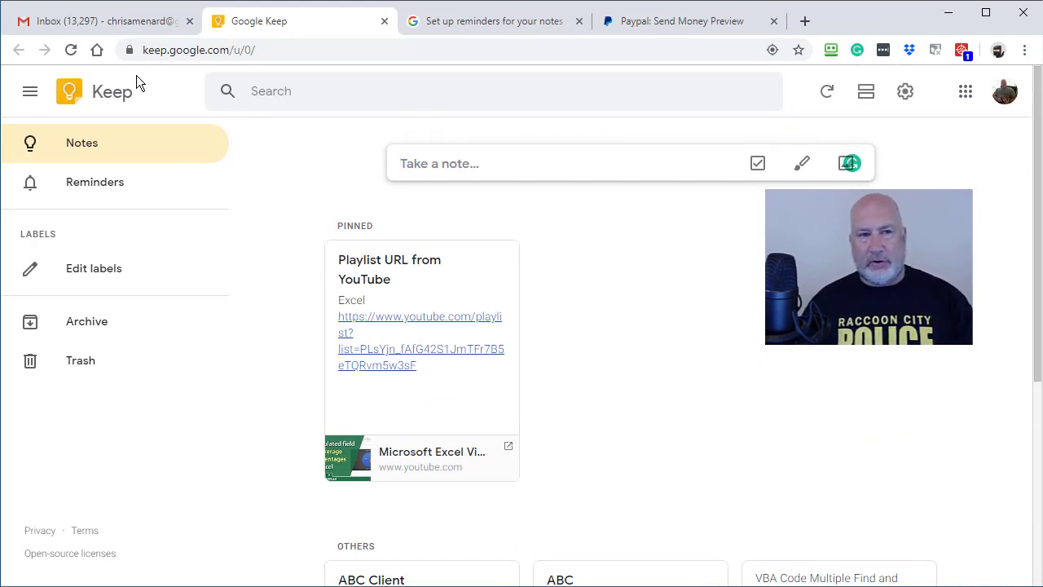
Enable dark theme from the Settings menu.
click(904, 91)
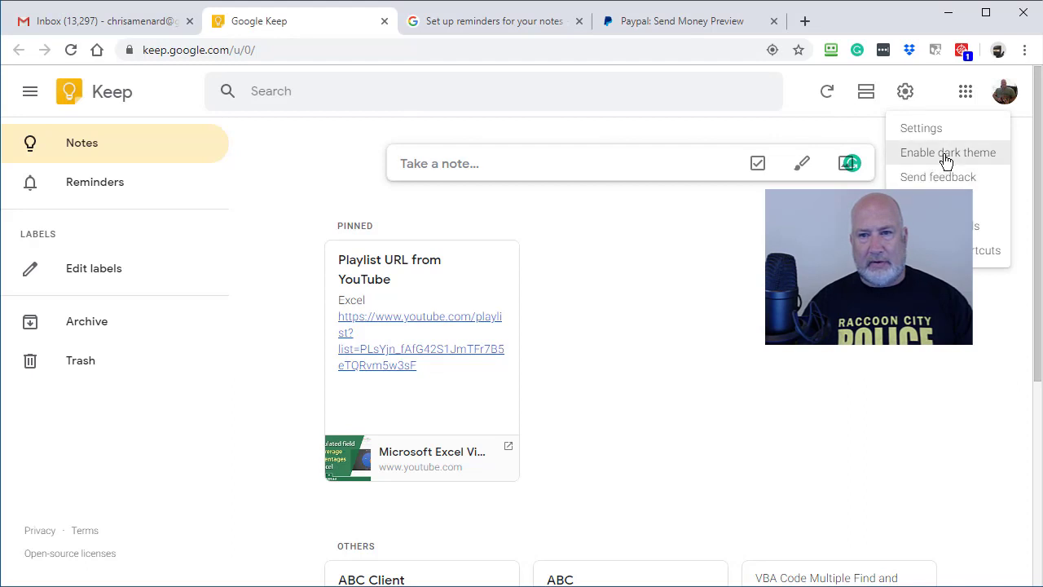
click(947, 152)
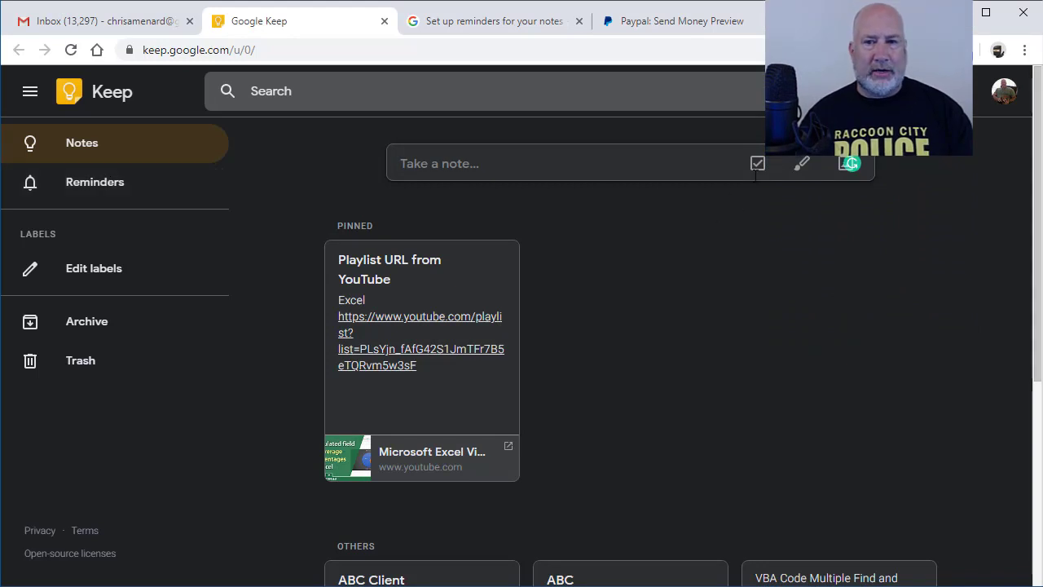
mouse_move(757, 163)
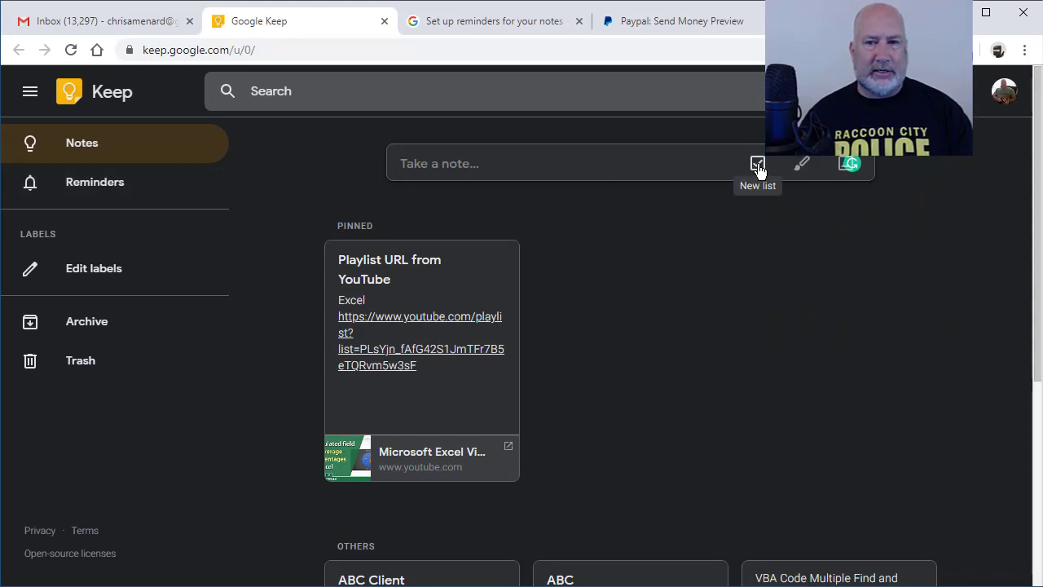
Make checklist 'DEF Client - Jim Smith' with items New pricing and Web portal, showing reminder options.
click(757, 163)
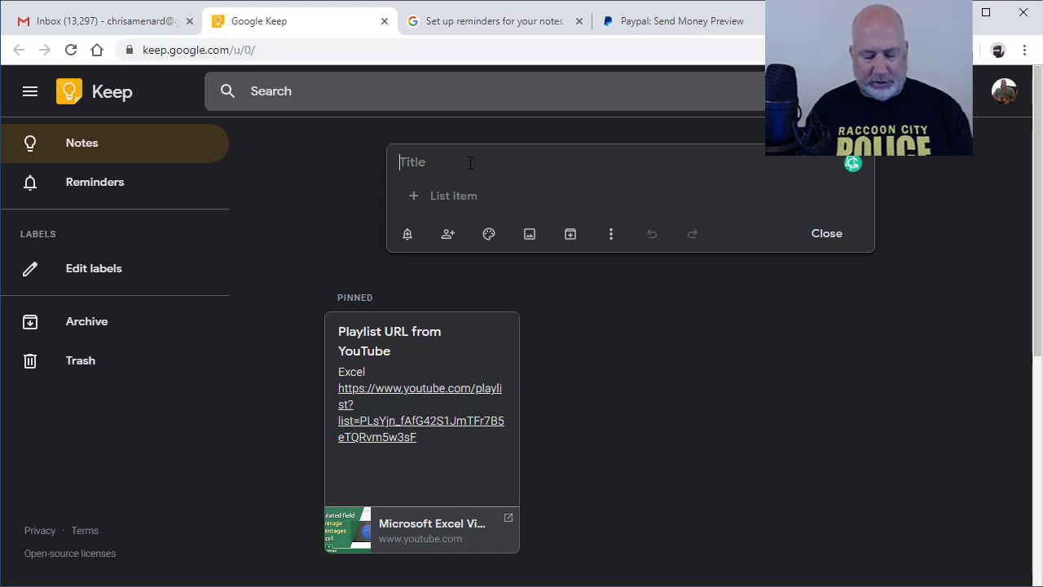
text(DEF Client -)
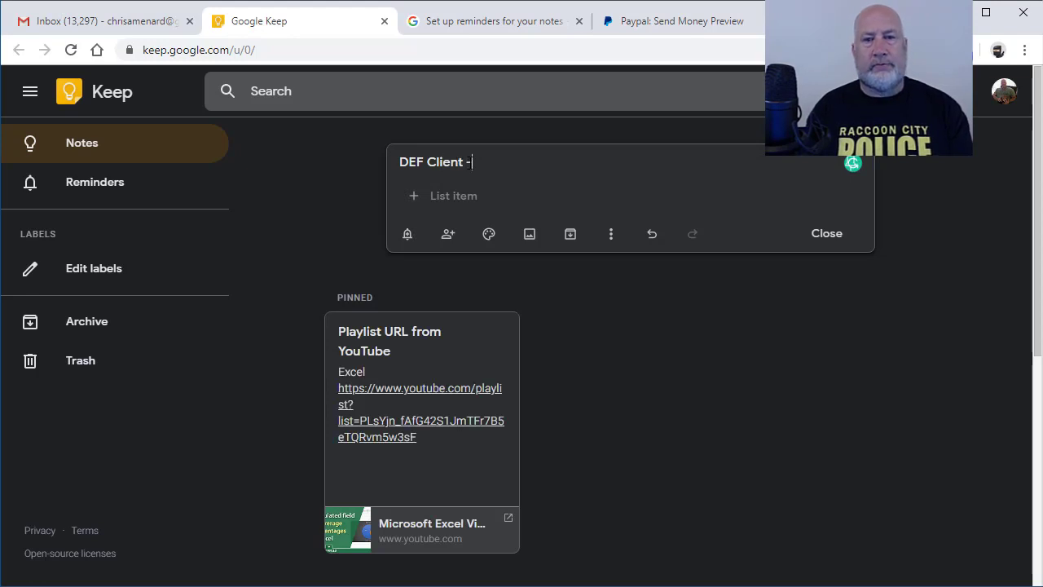
text(Jim Smith)
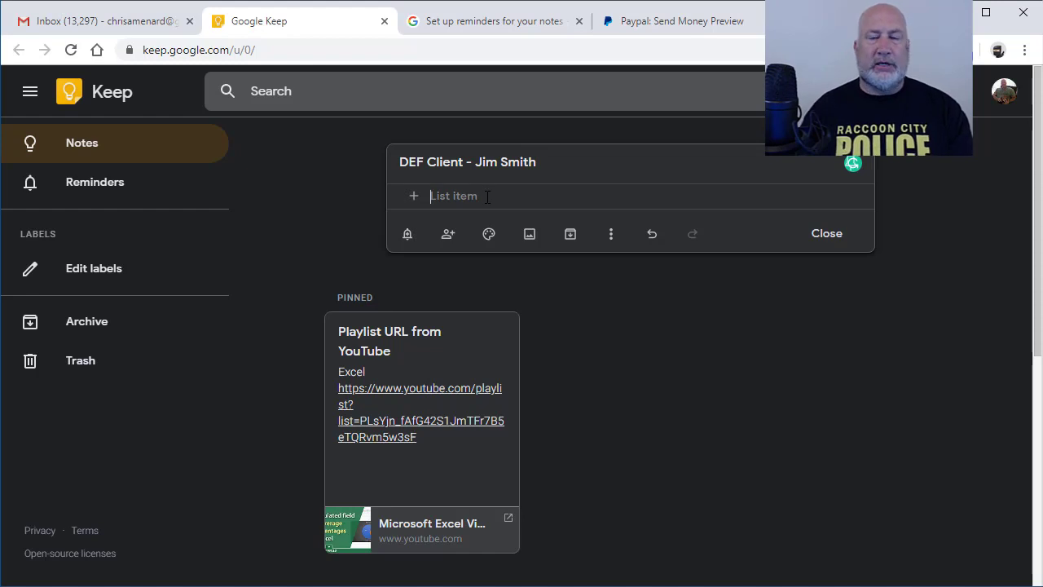
text(New pric)
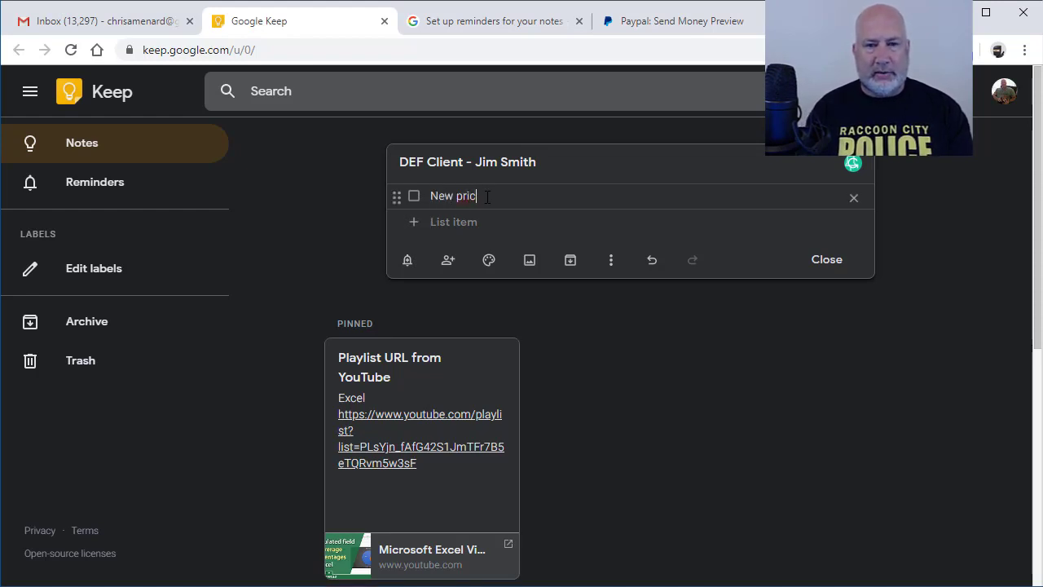
text(ing)
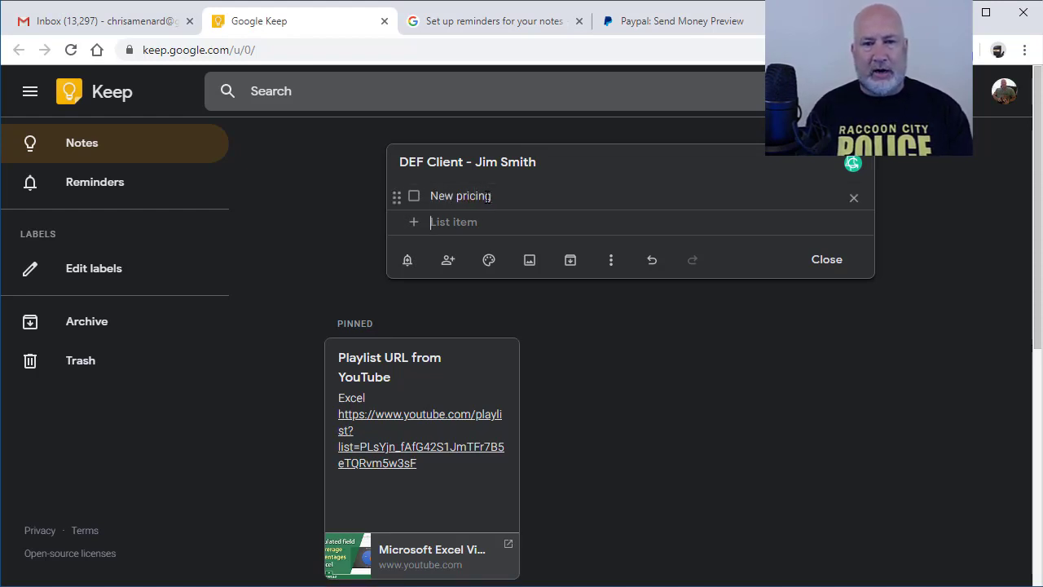
text(Web port)
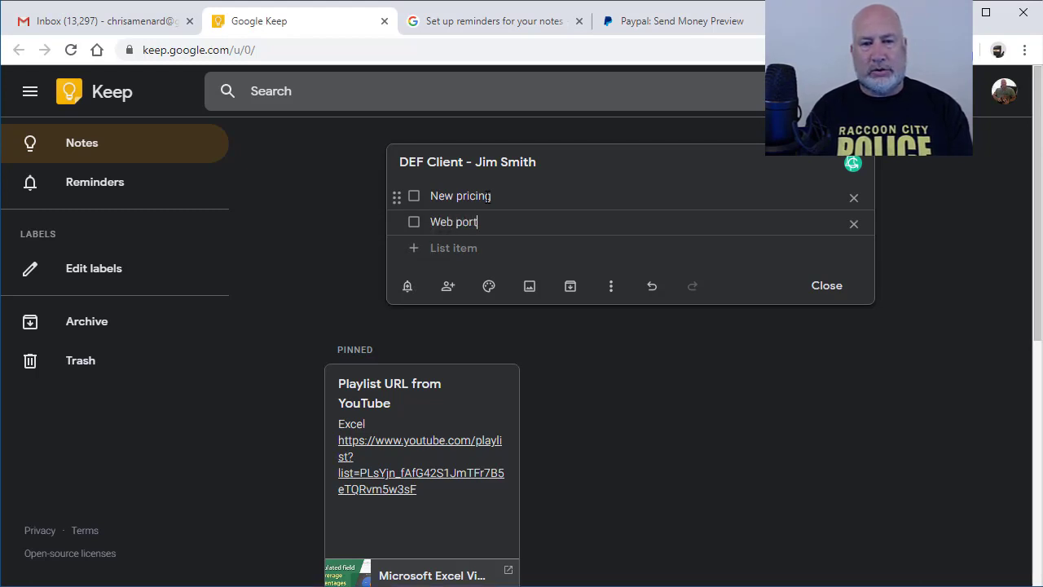
text(al)
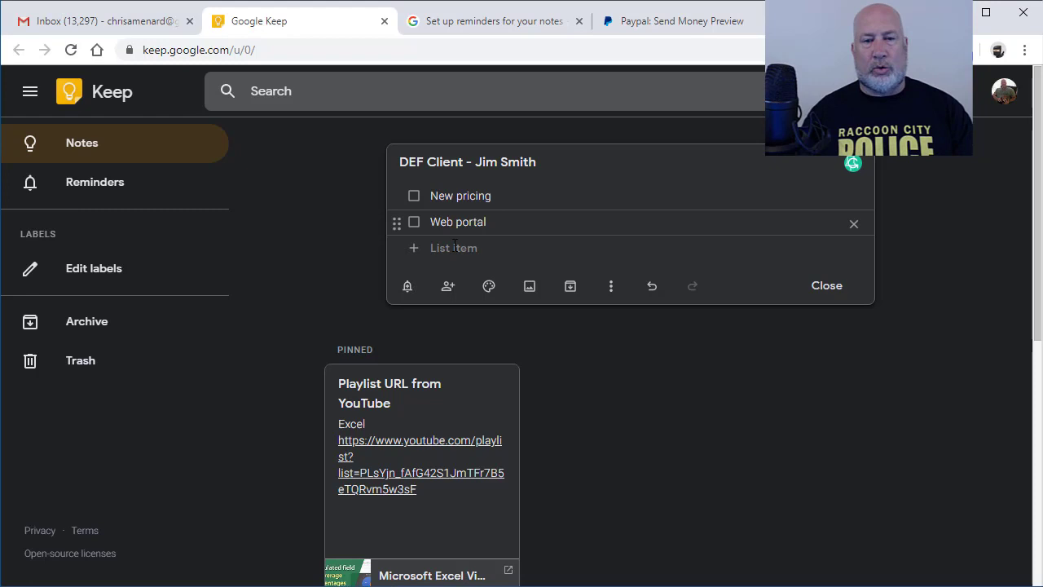
click(406, 286)
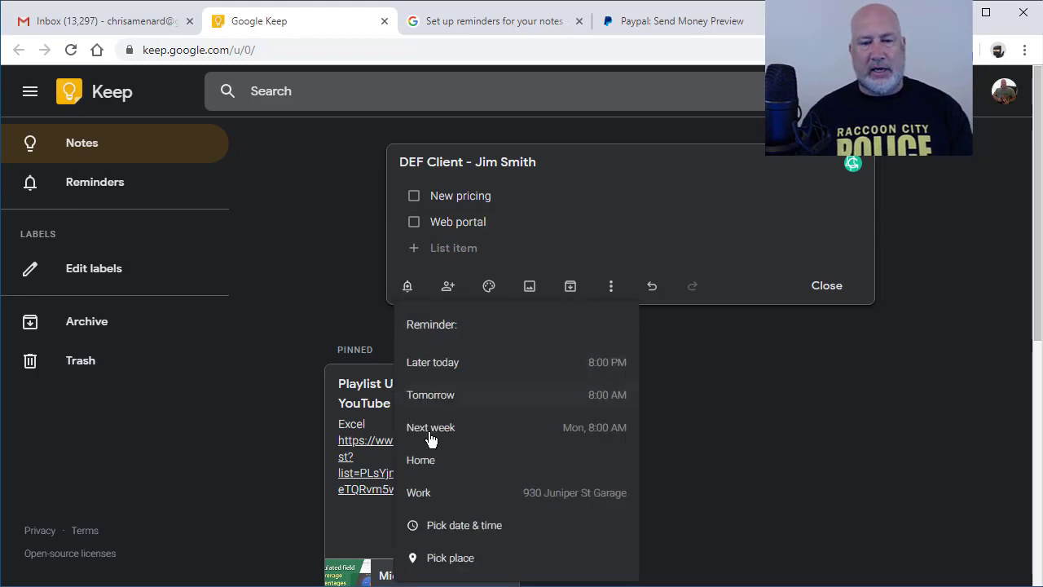
Save a place reminder at Houston's on Peachtree Street, Atlanta, for the DEF Client note.
click(451, 558)
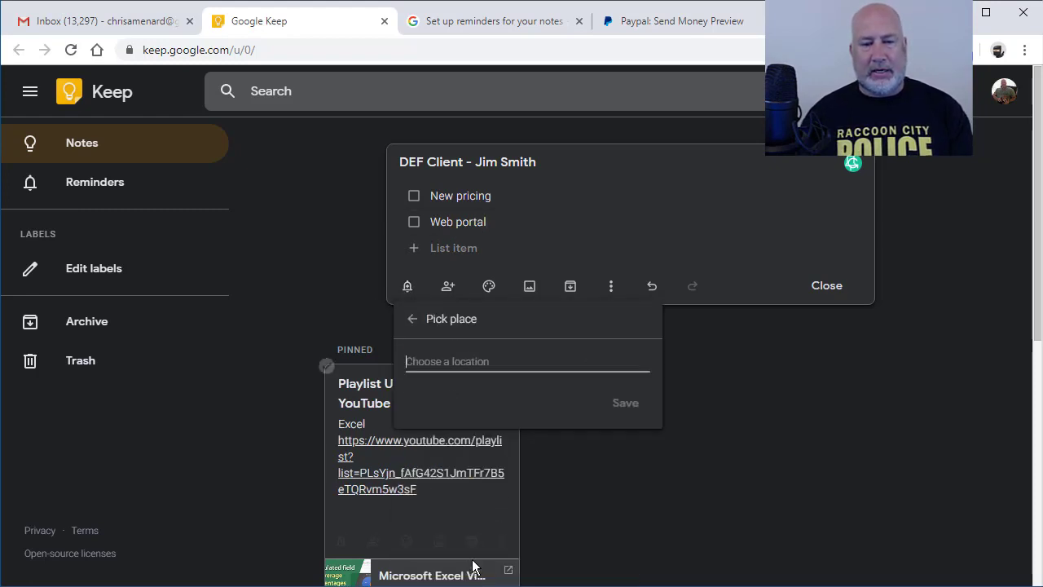
text(Hos)
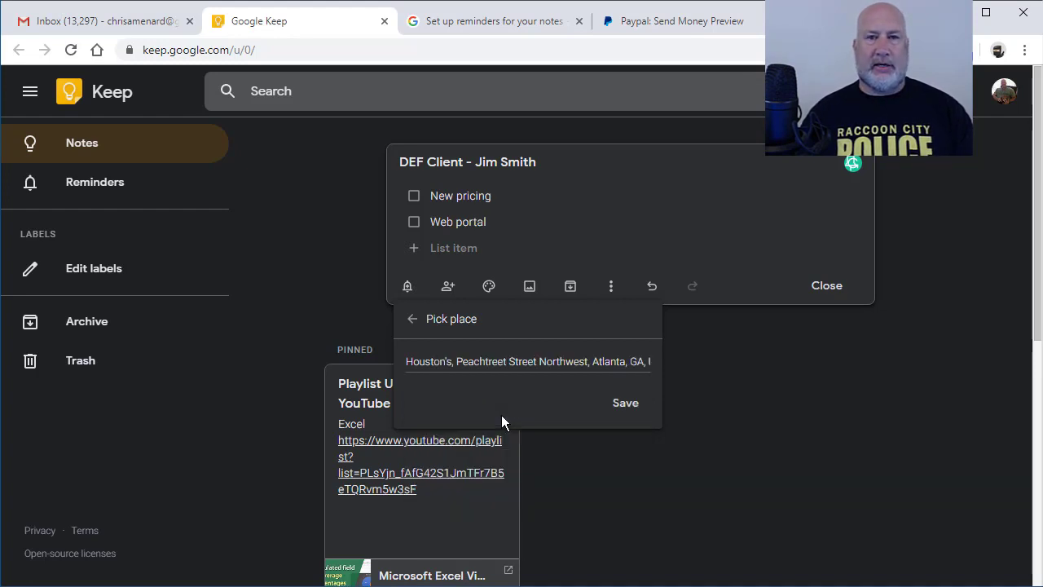
click(625, 402)
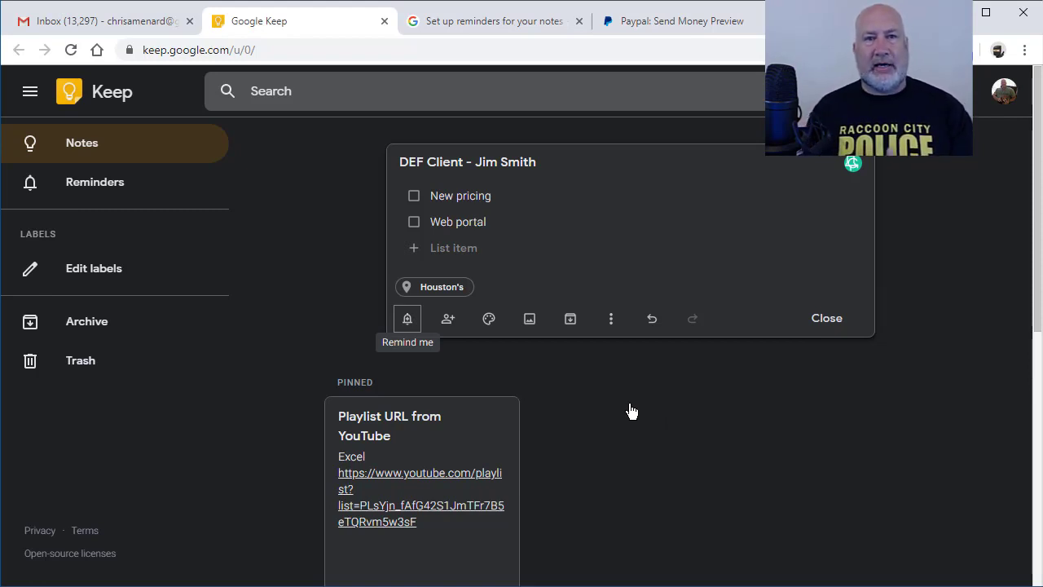
mouse_move(665, 411)
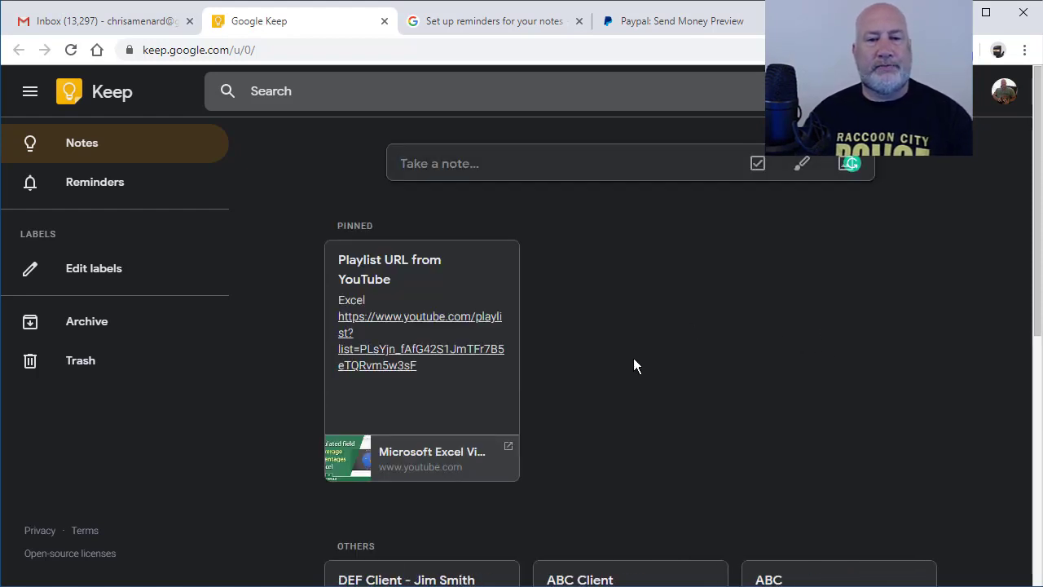
mouse_move(95, 193)
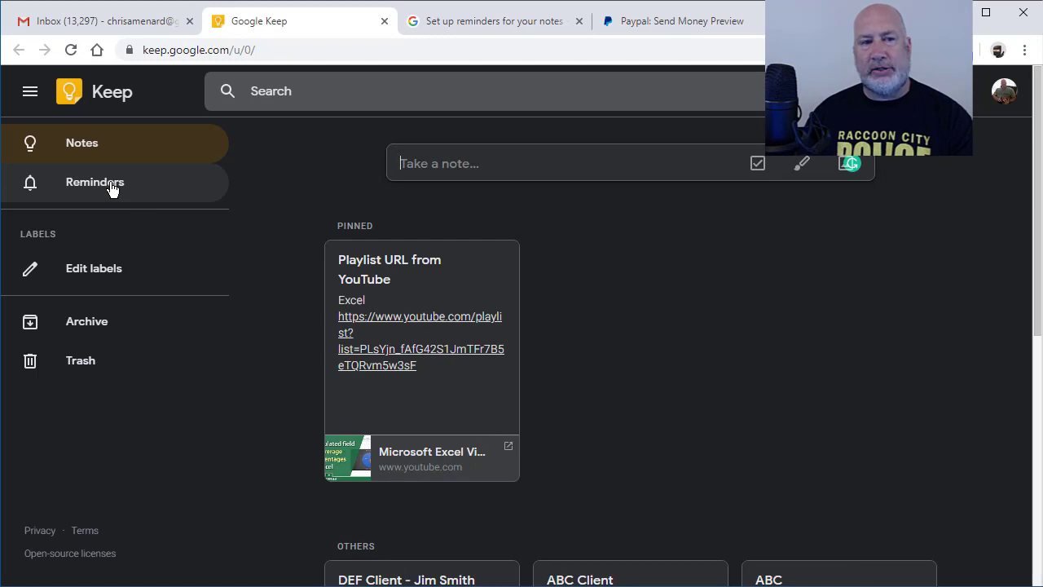
Show the Reminders view listing DEF Client - Jim Smith, ABC Client and ABC.
click(95, 182)
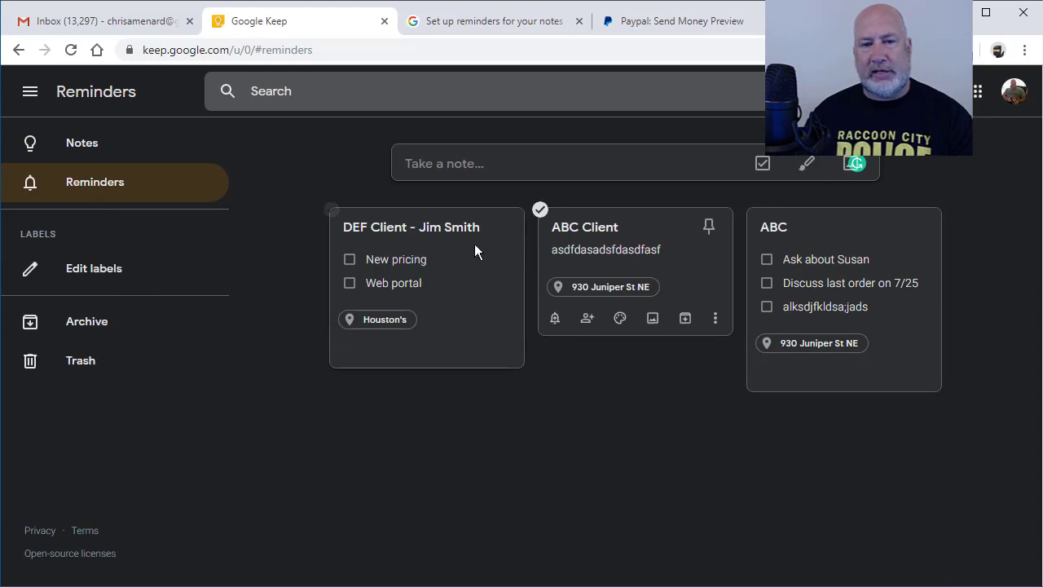
mouse_move(763, 329)
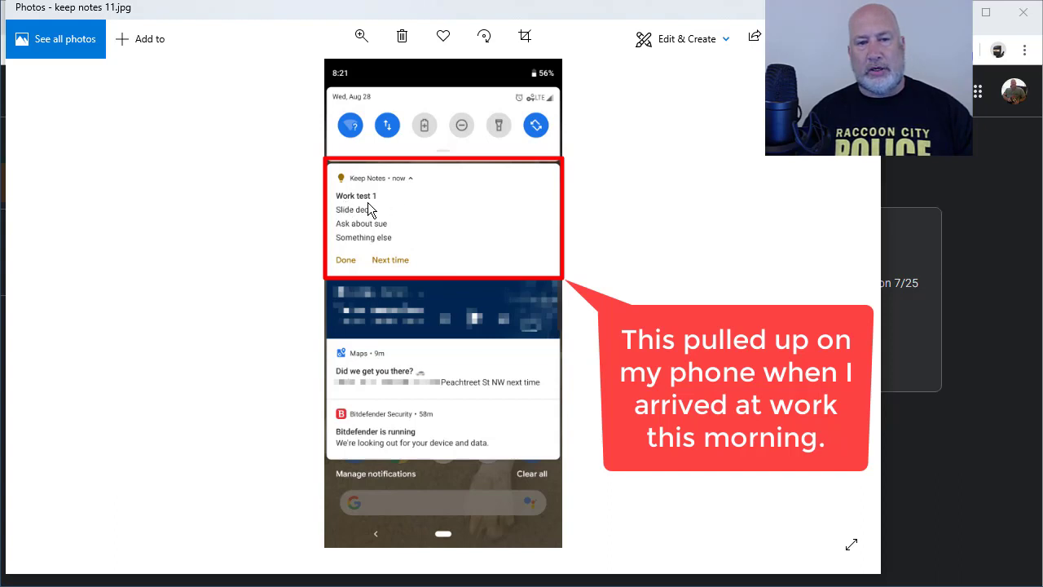
mouse_move(379, 200)
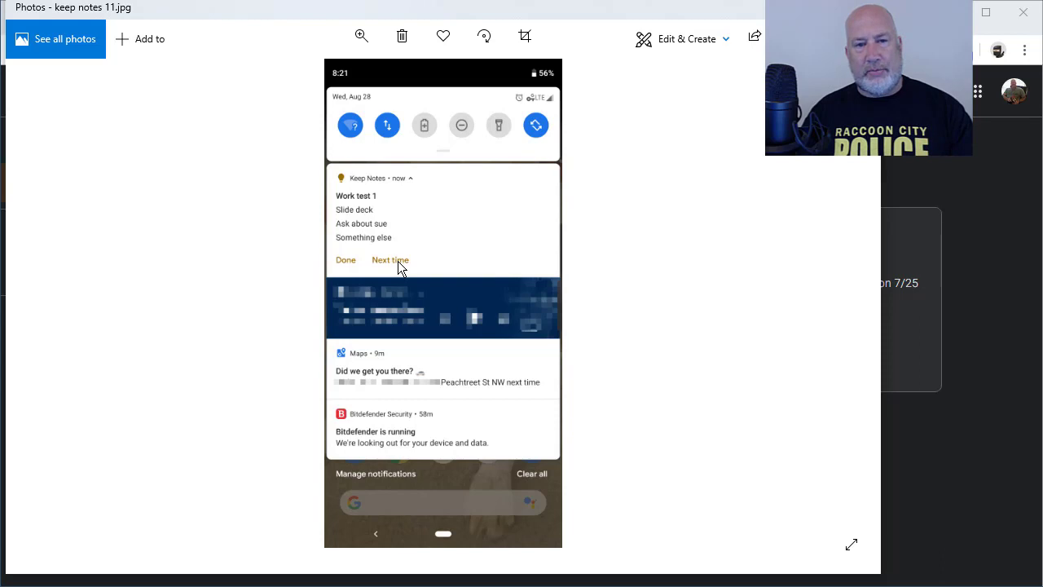
mouse_move(368, 237)
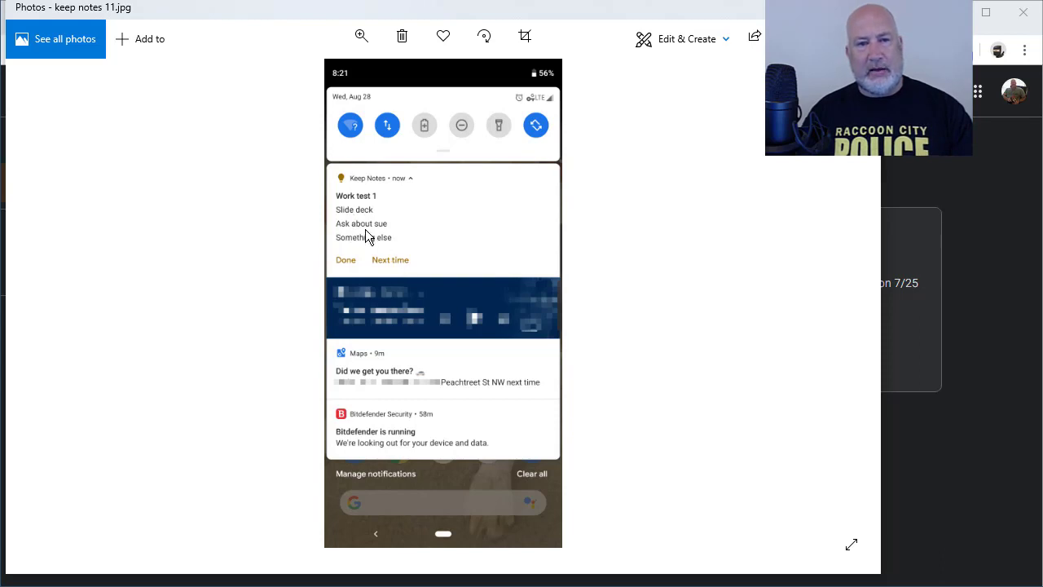
mouse_move(383, 258)
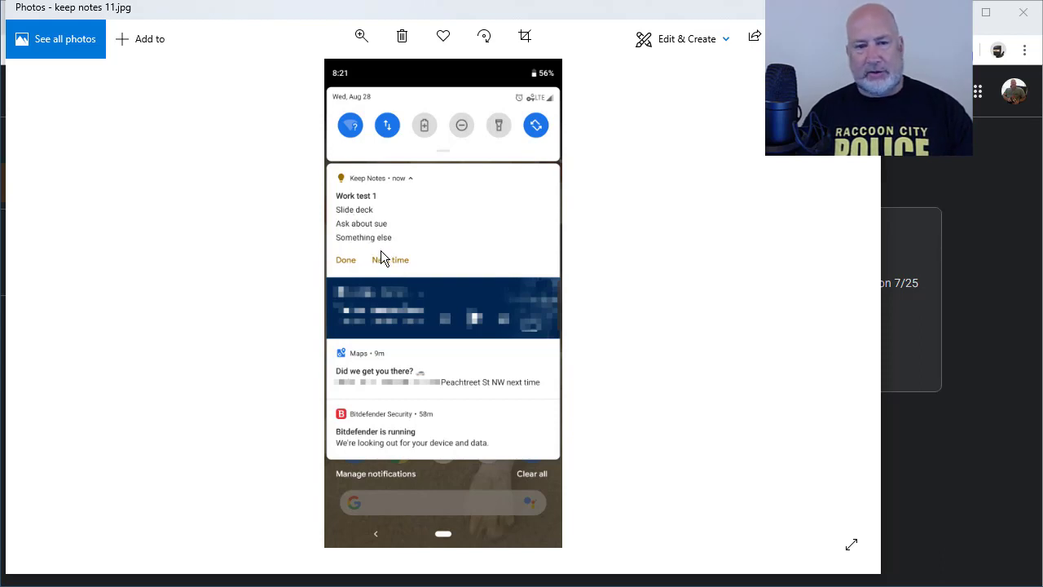